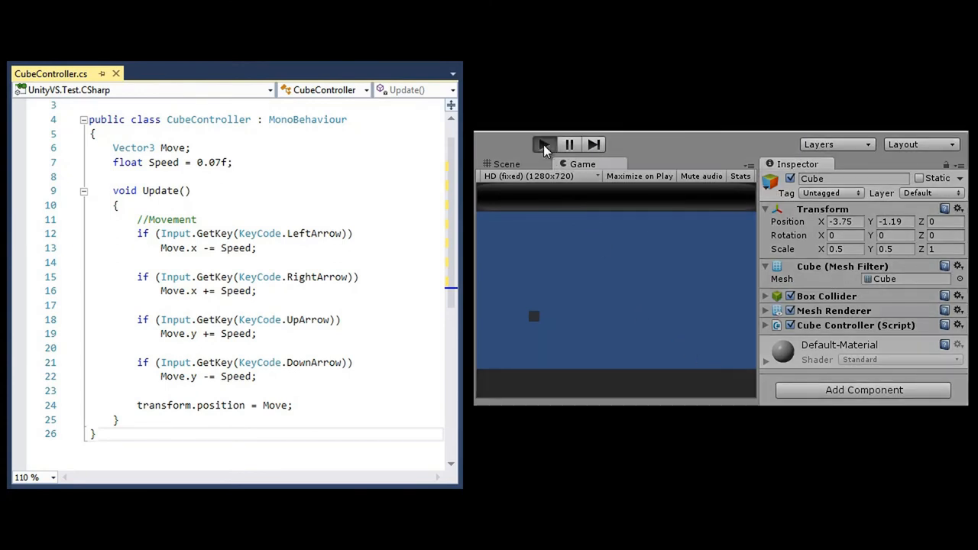
# Step: Enter Play mode so the cube's Update loop starts from frame 0
pyautogui.click(544, 144)
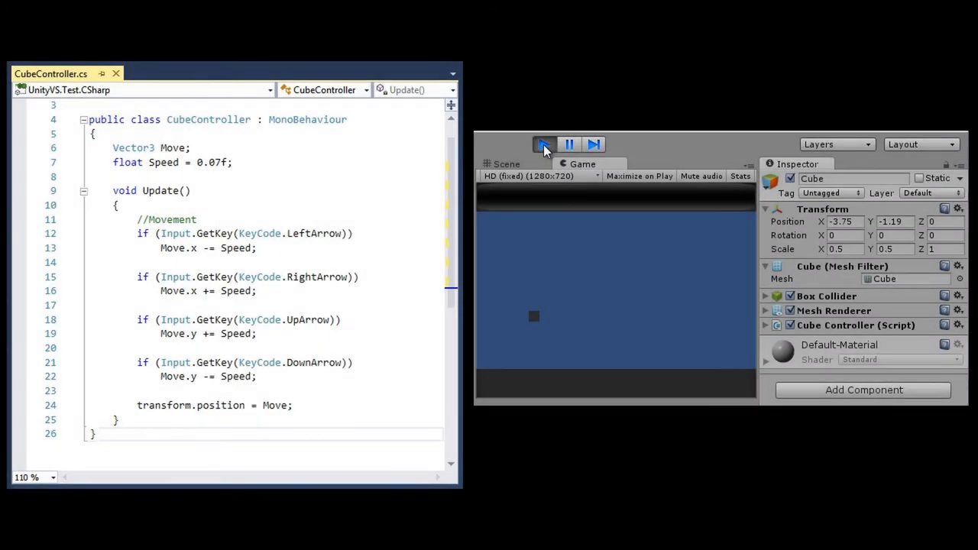
pyautogui.click(543, 145)
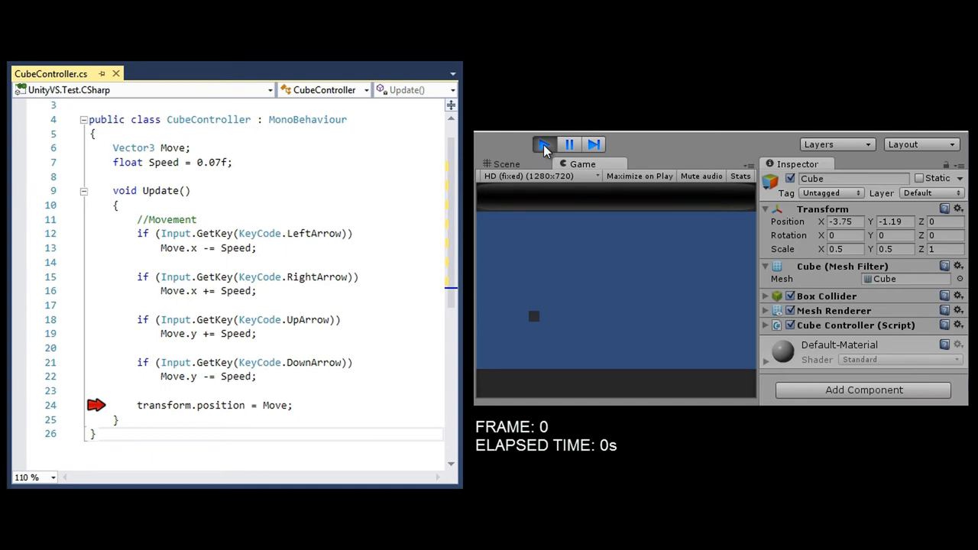
# Step: Step the moving cube through frames, stop and rerun Play mode, then step again
pyautogui.click(543, 145)
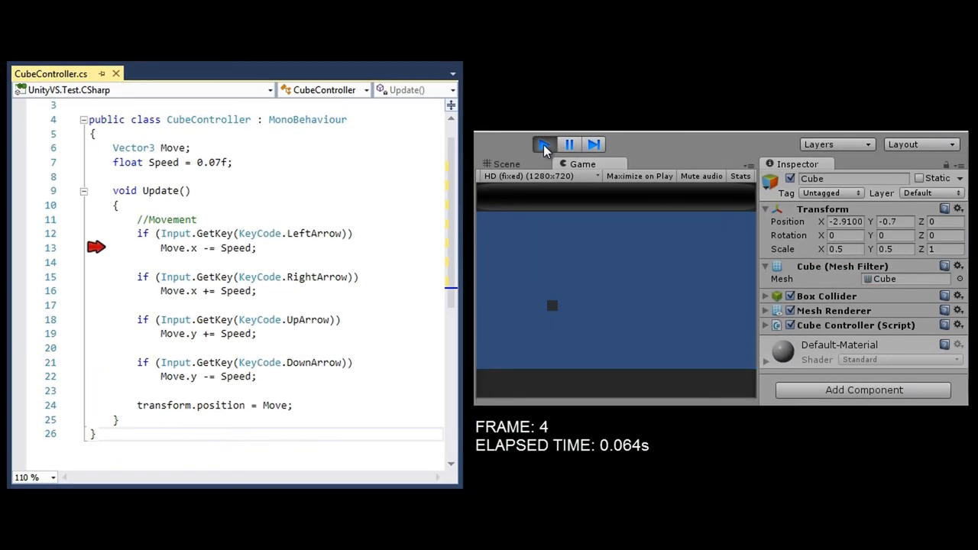
pyautogui.click(544, 145)
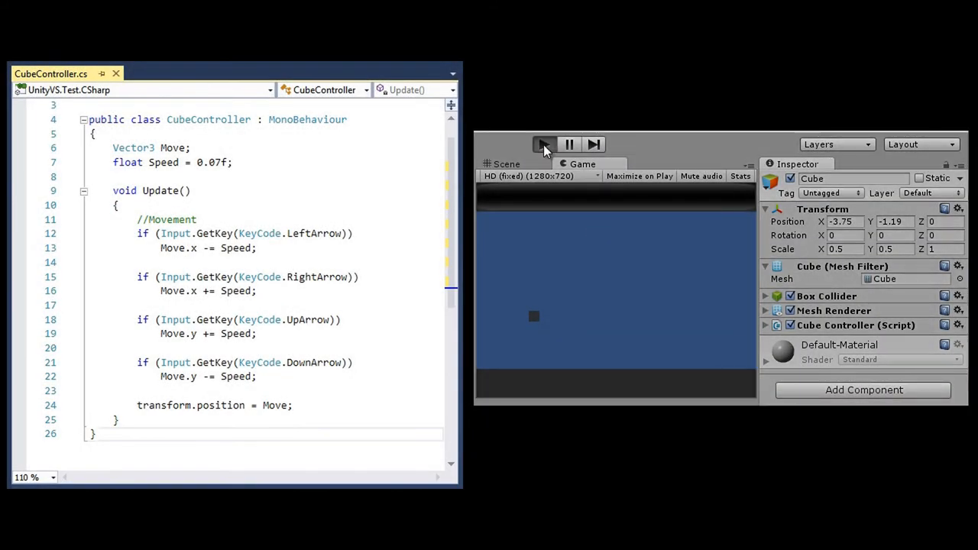
pyautogui.click(543, 144)
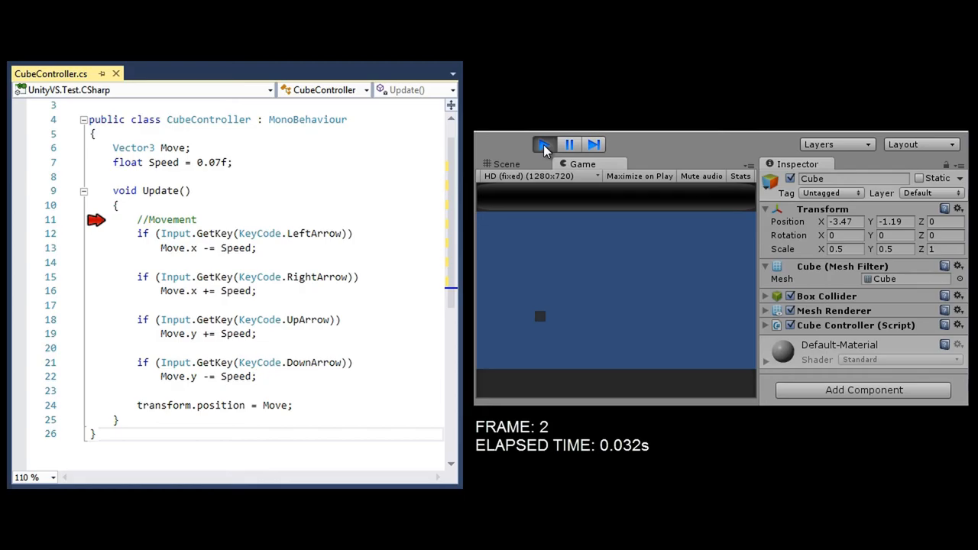
pyautogui.click(544, 144)
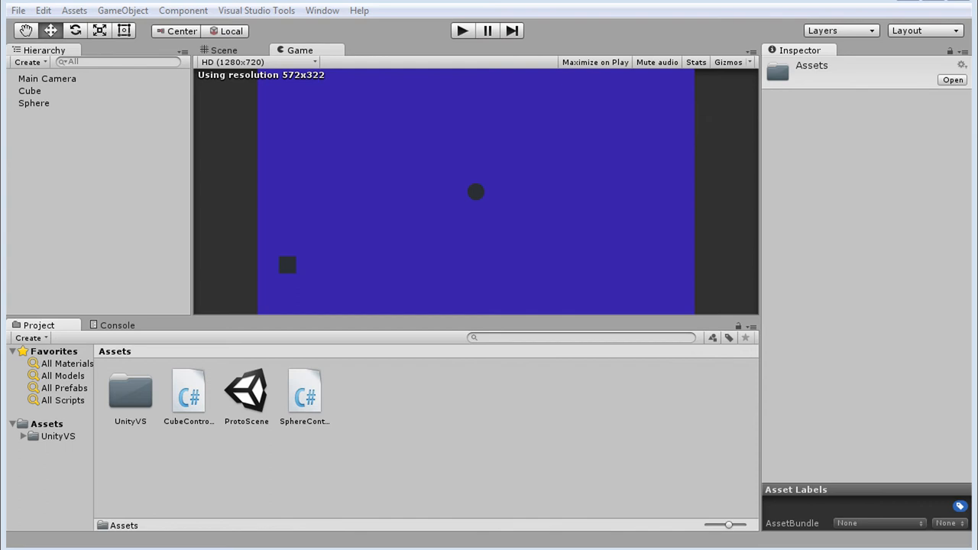
# Step: Select Cube and expand Transform, Box Collider and Mesh Renderer, collapsing Cube Controller
pyautogui.click(29, 90)
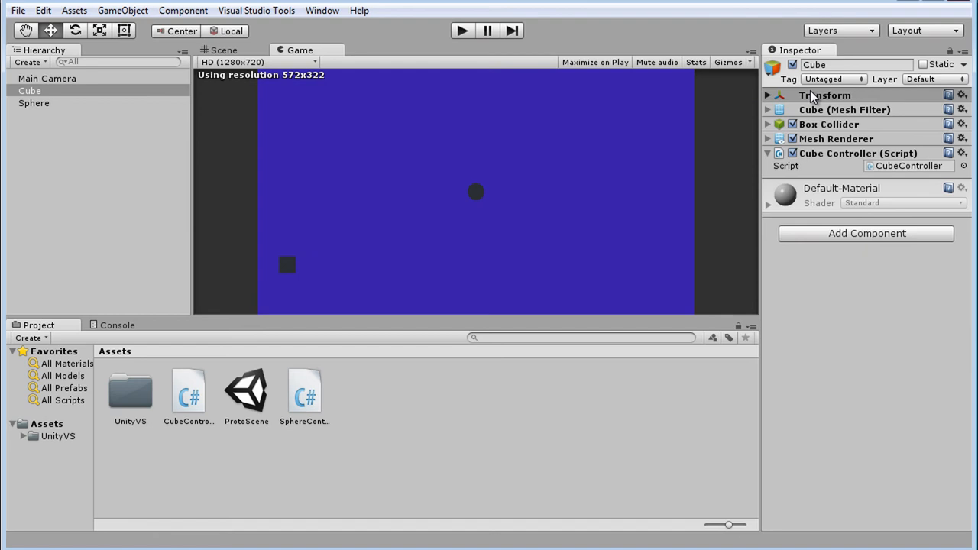
pyautogui.click(767, 95)
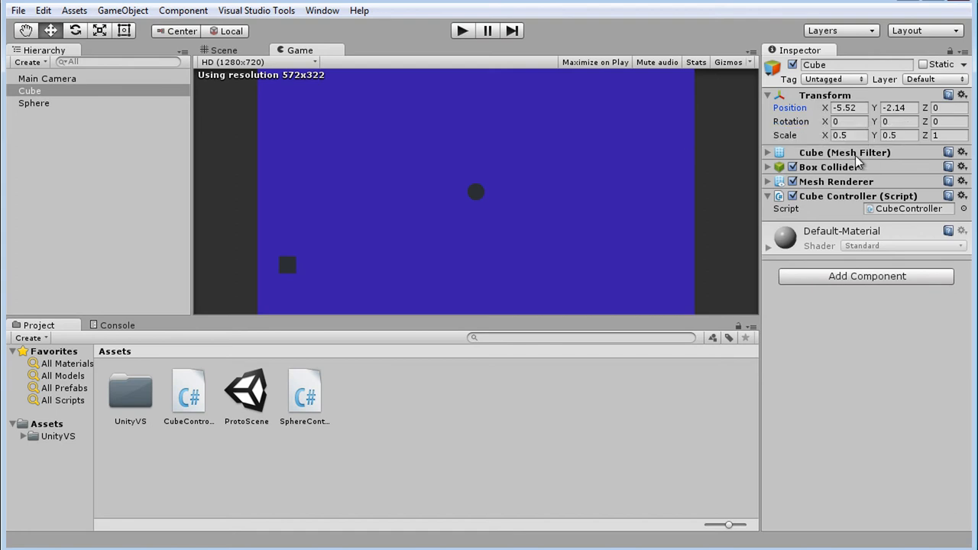
pyautogui.click(768, 167)
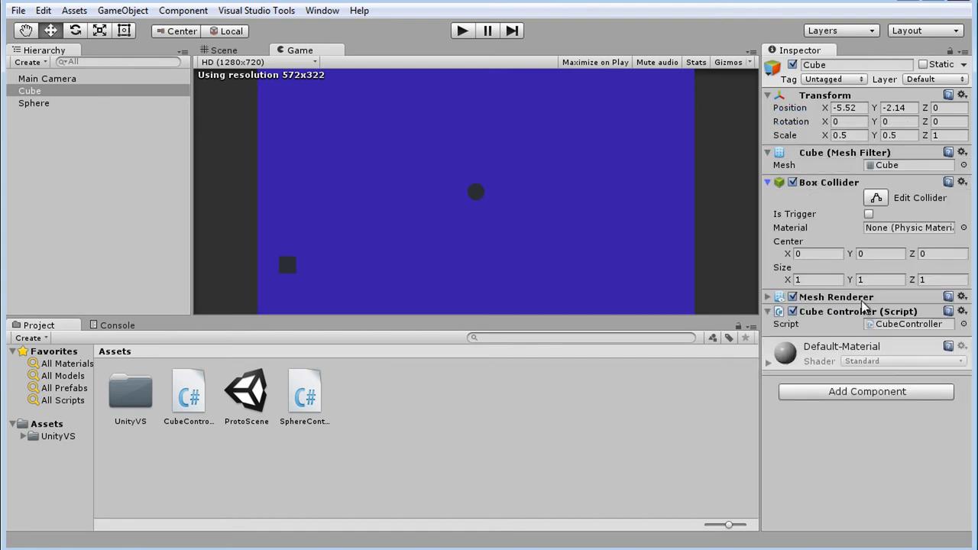
pyautogui.click(767, 297)
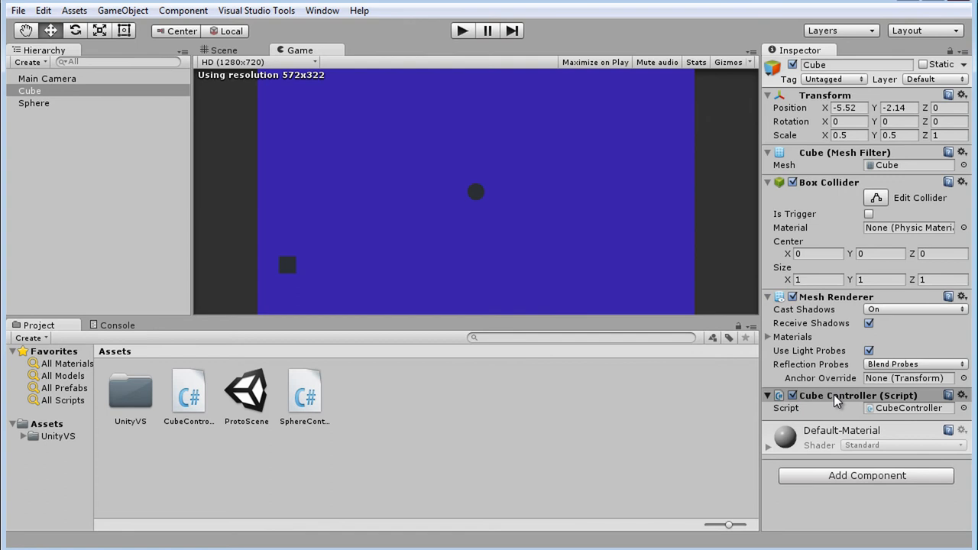
pyautogui.click(768, 395)
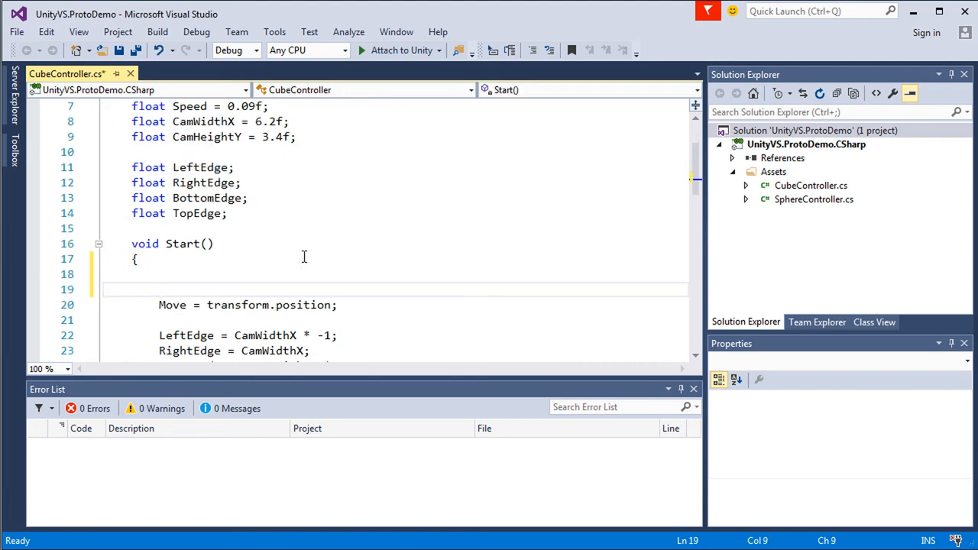
# Step: On a new Start() line, type 'transform', try 'pos', then replace it with 'rotatio'
pyautogui.write('transform.')
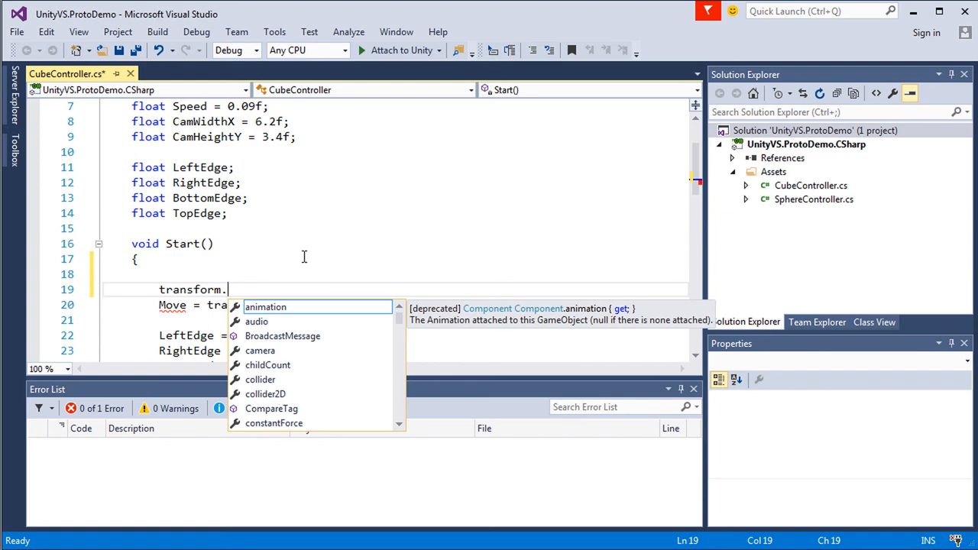
pyautogui.write('position')
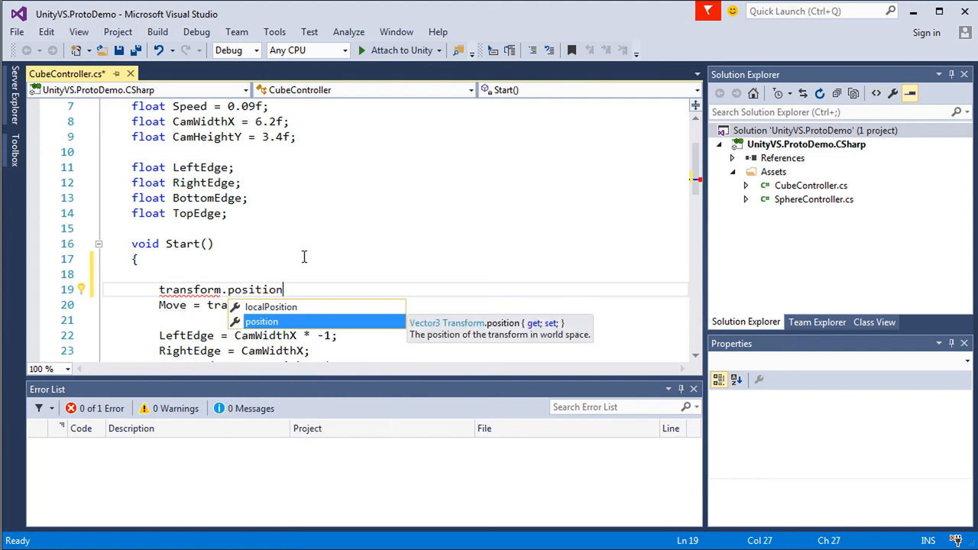
pyautogui.press('backspace')
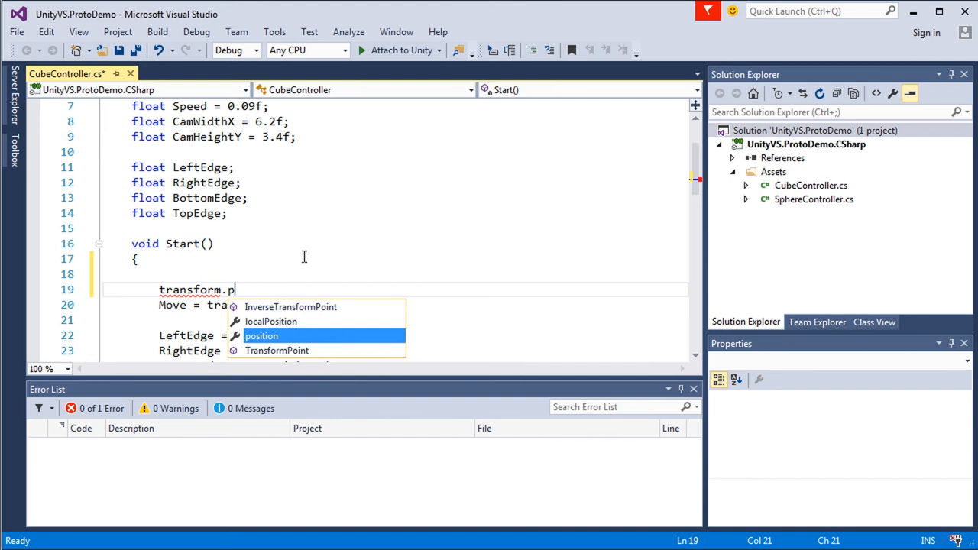
pyautogui.write('rotatio')
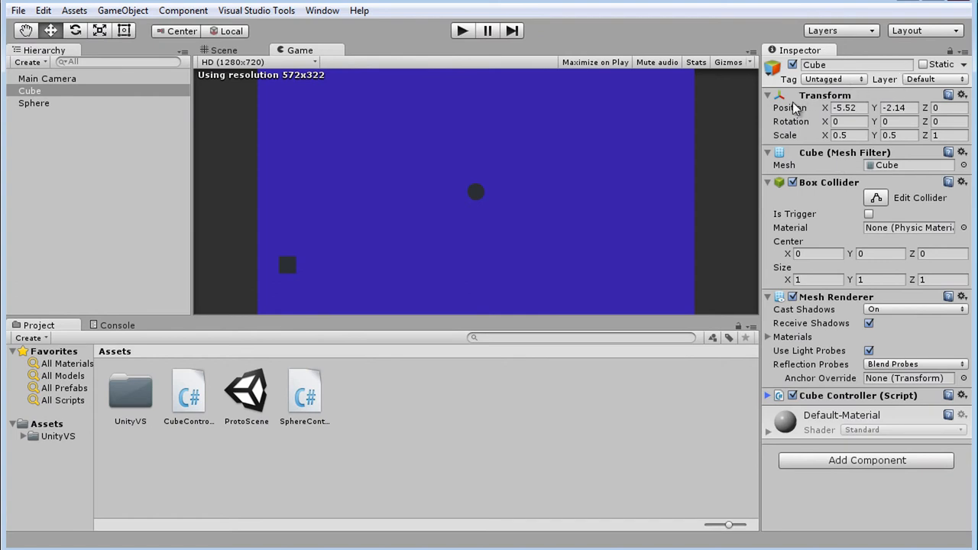
pyautogui.moveTo(769, 155)
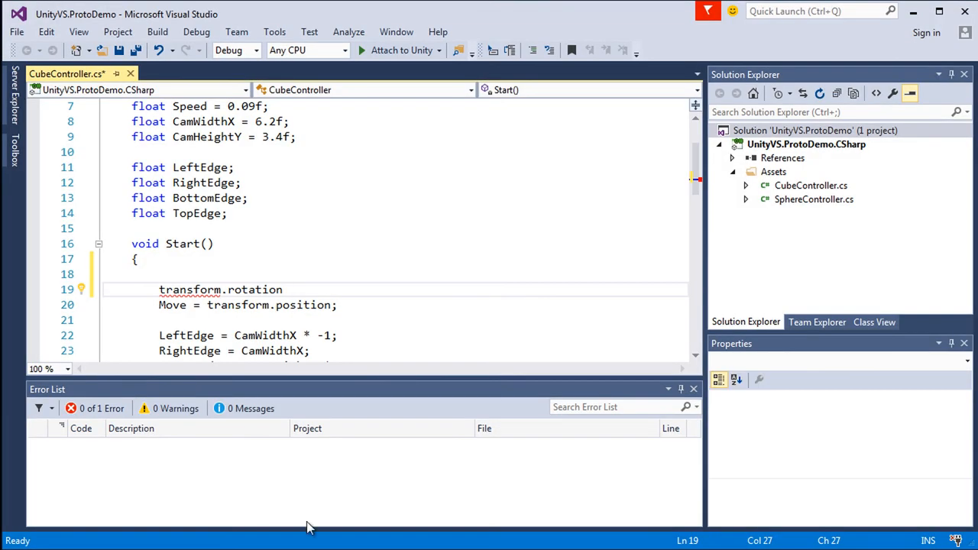
pyautogui.moveTo(405, 310)
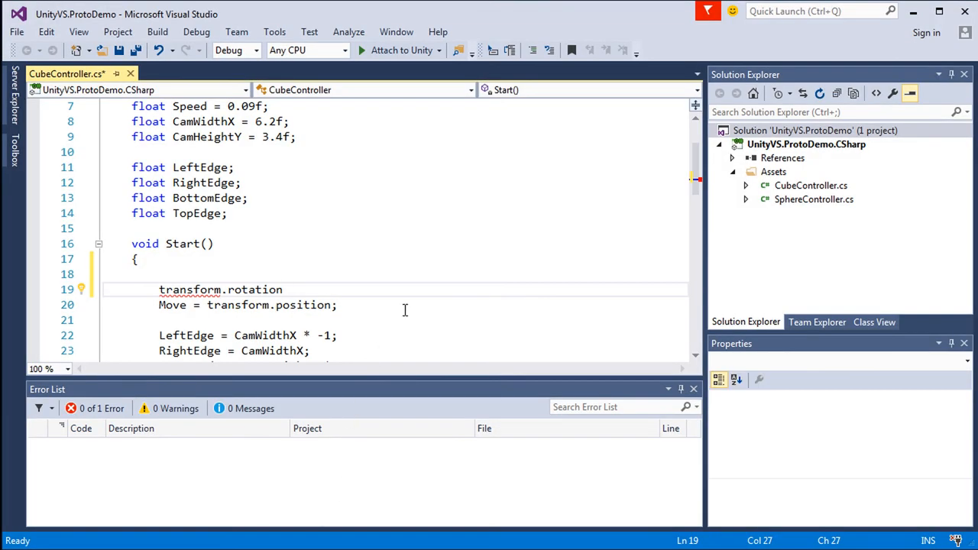